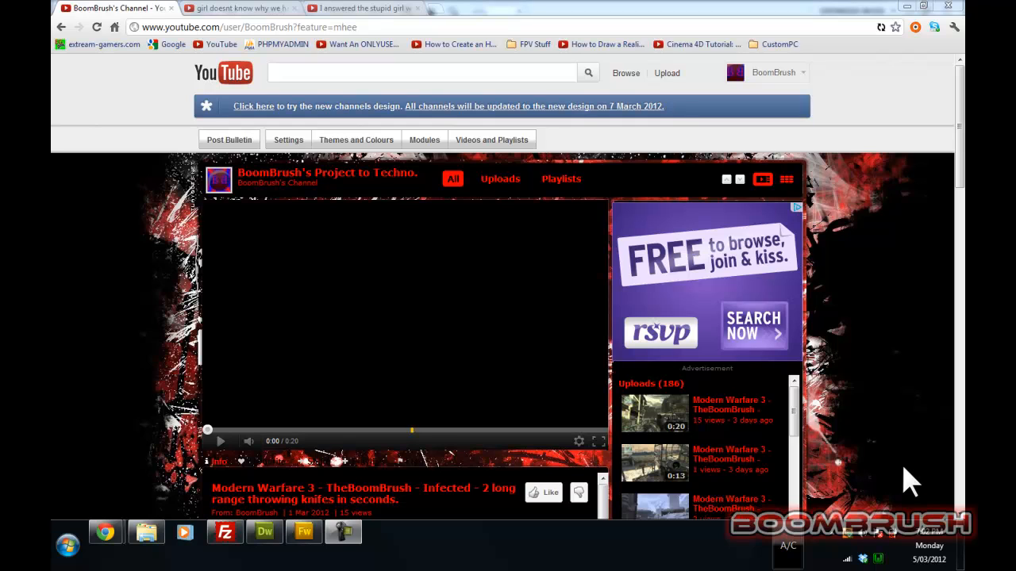
{"action": "mouse_move", "coordinate": [356, 372]}
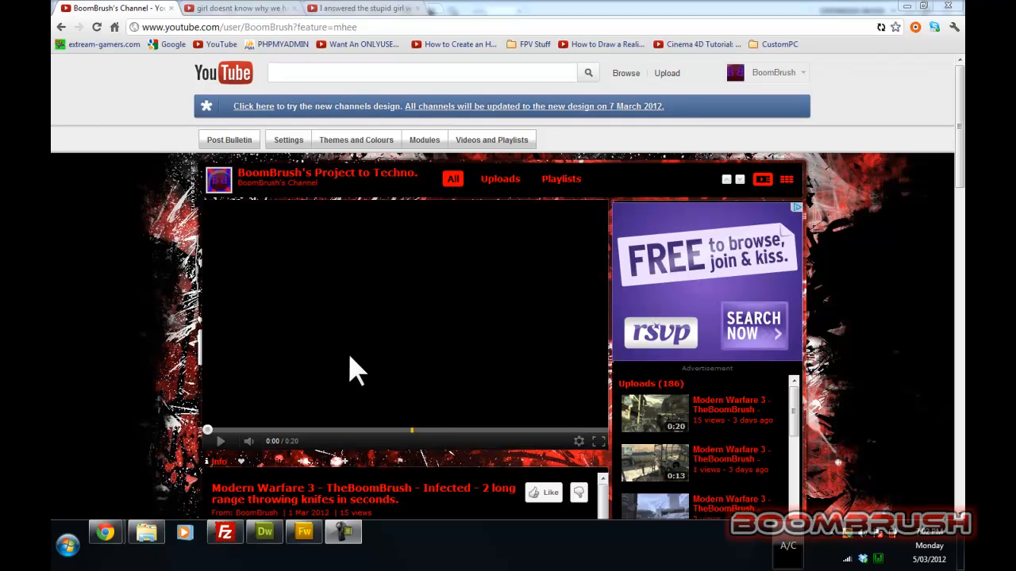
{"action": "mouse_move", "coordinate": [121, 353]}
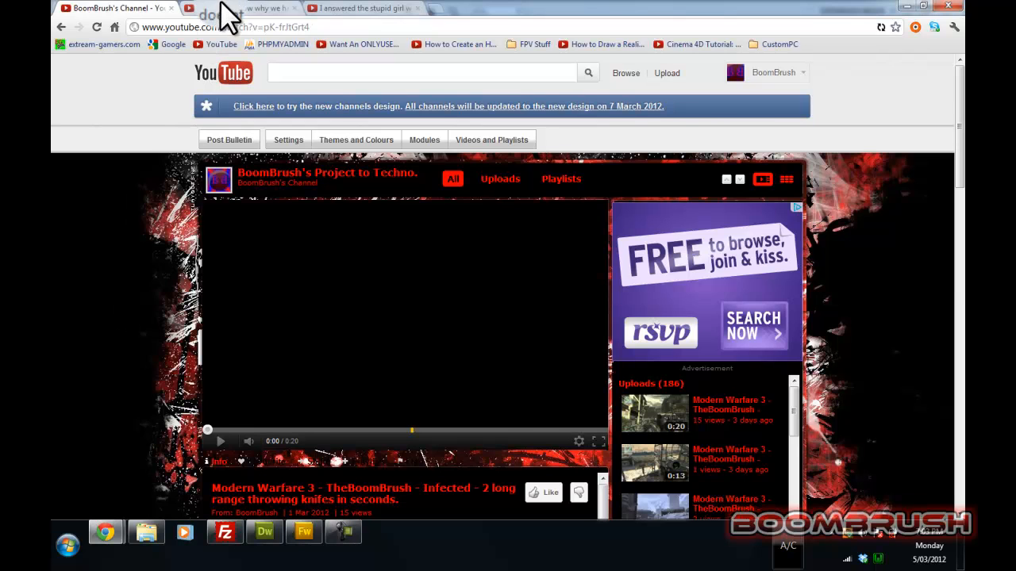
Show the leap years video and skim its description and top comments.
{"action": "left_click", "coordinate": [238, 8]}
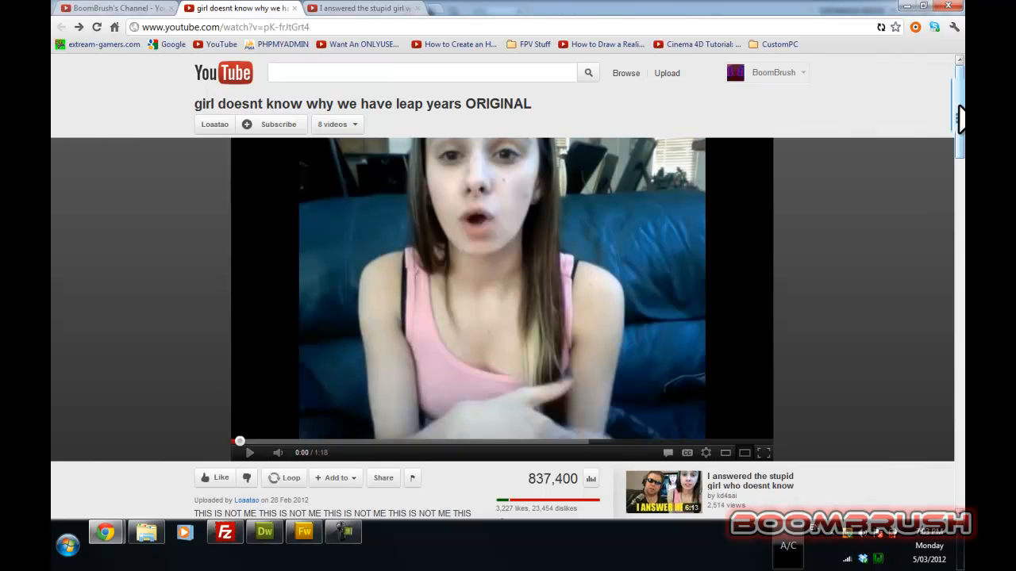
{"action": "scroll", "scroll_direction": "down", "scroll_amount": 3}
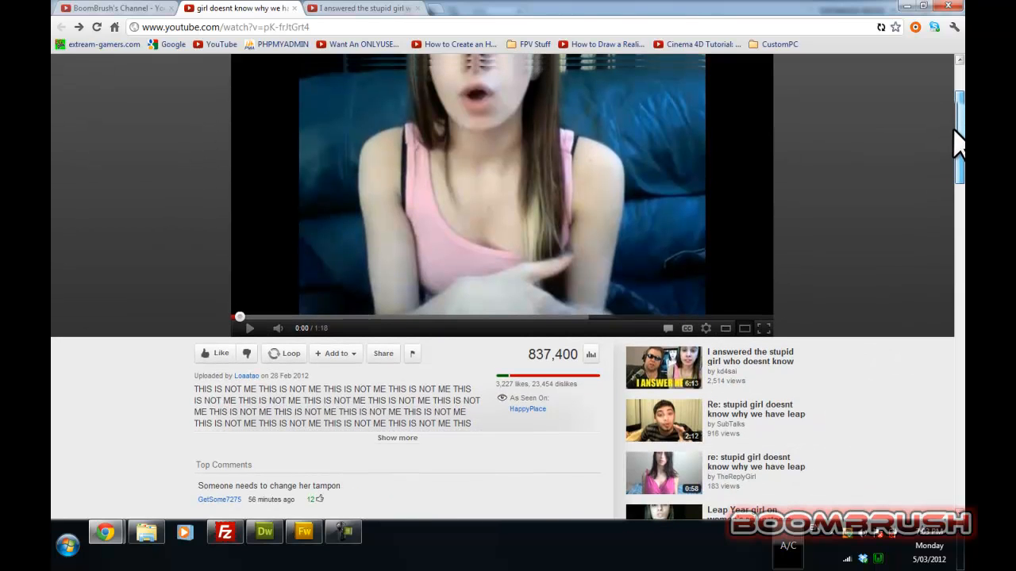
{"action": "scroll", "scroll_direction": "up", "scroll_amount": 3}
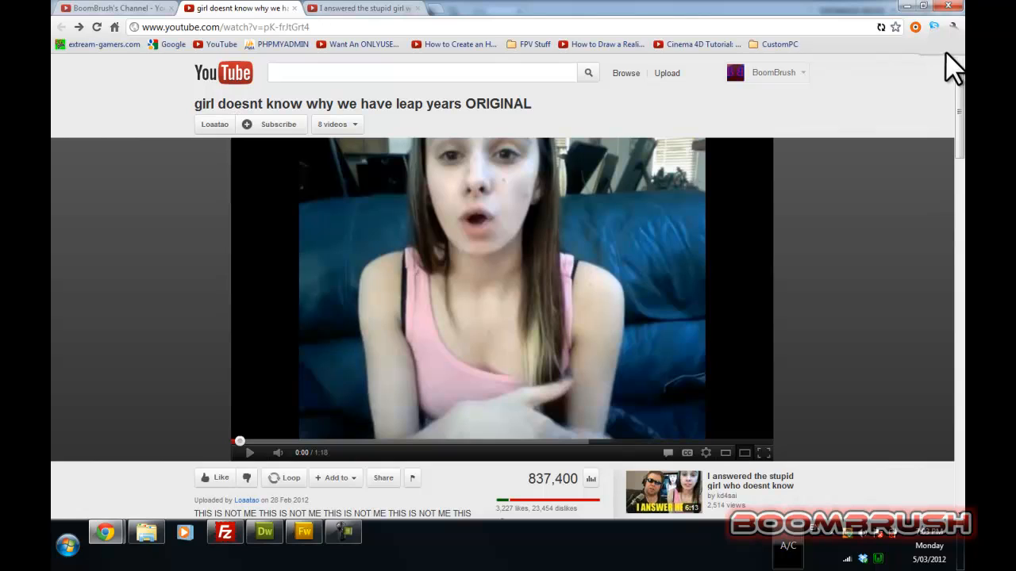
{"action": "mouse_move", "coordinate": [880, 251]}
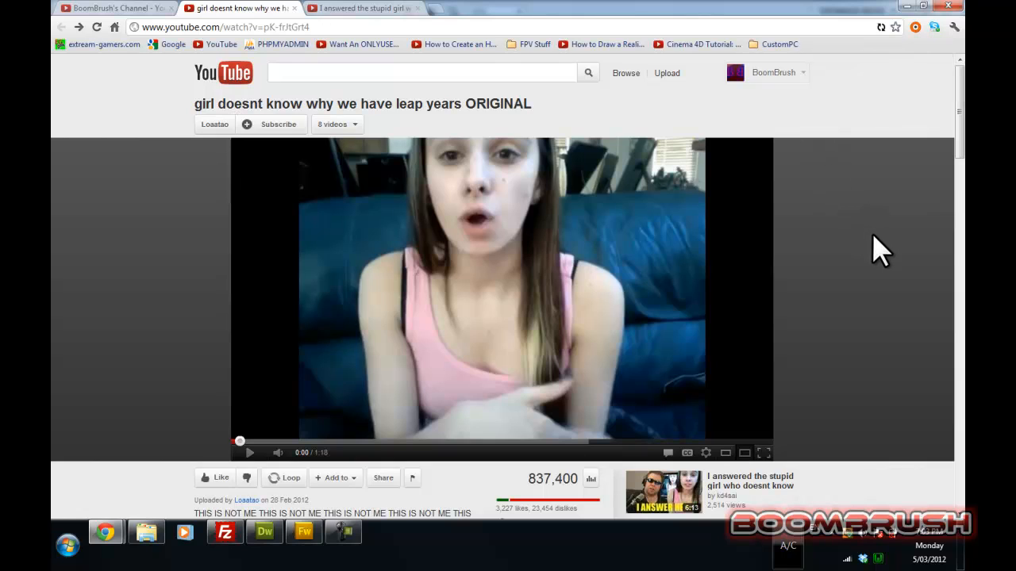
{"action": "mouse_move", "coordinate": [865, 241]}
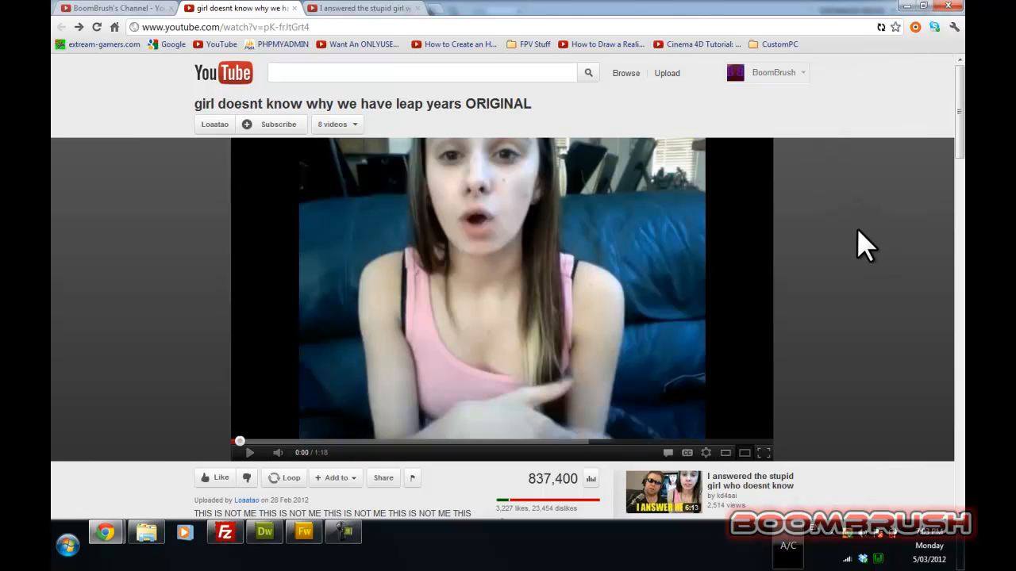
{"action": "mouse_move", "coordinate": [924, 298]}
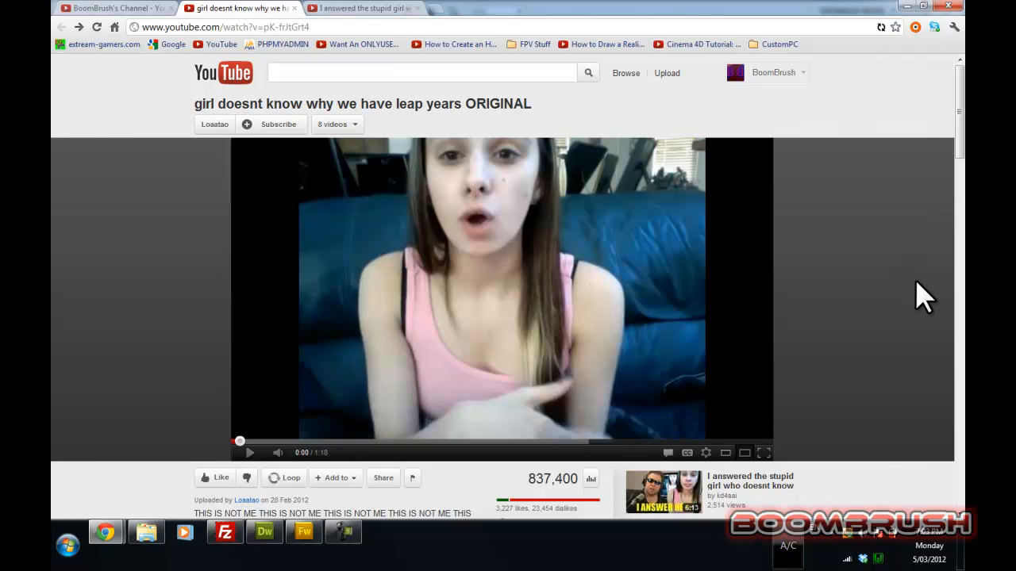
{"action": "mouse_move", "coordinate": [416, 262]}
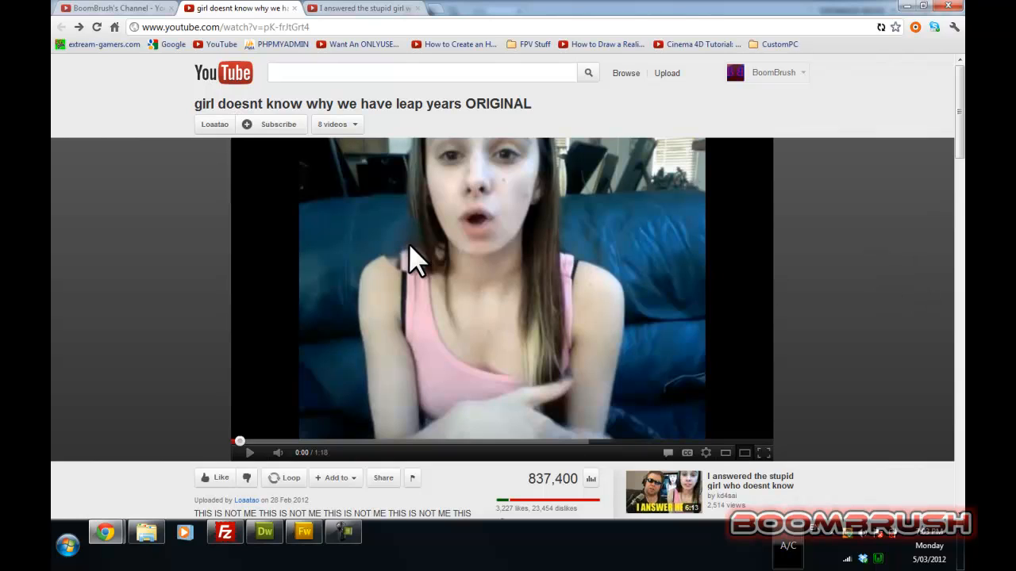
{"action": "mouse_move", "coordinate": [254, 127]}
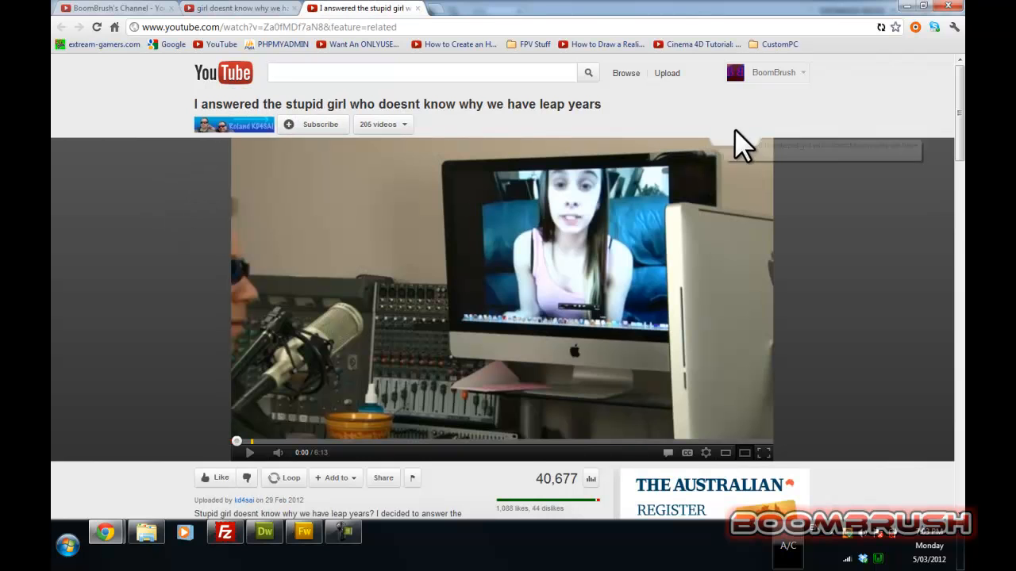
Skim the response video's description and comments, then return to the video.
{"action": "scroll", "scroll_direction": "down", "scroll_amount": 3}
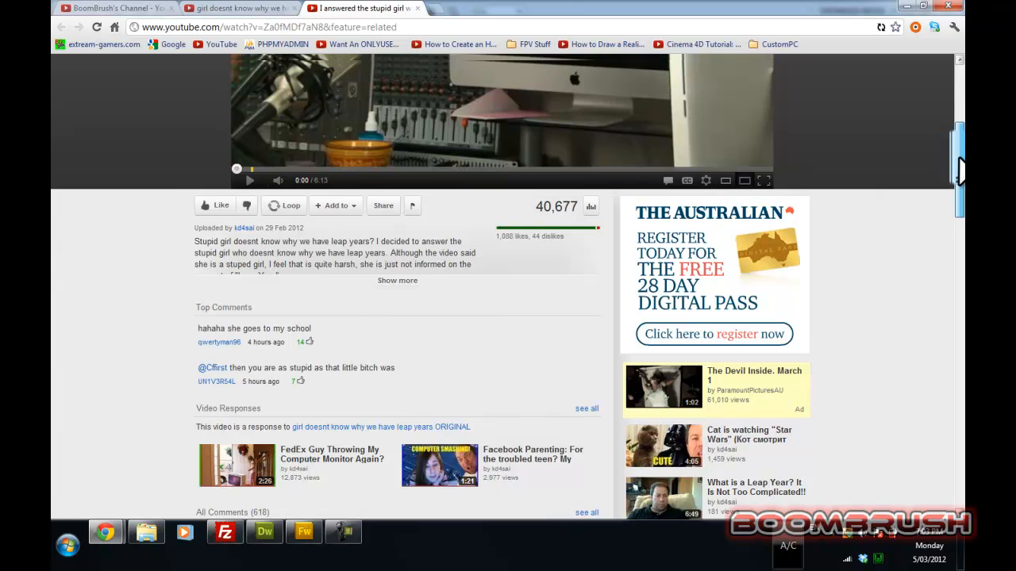
{"action": "scroll", "scroll_direction": "up", "scroll_amount": 3}
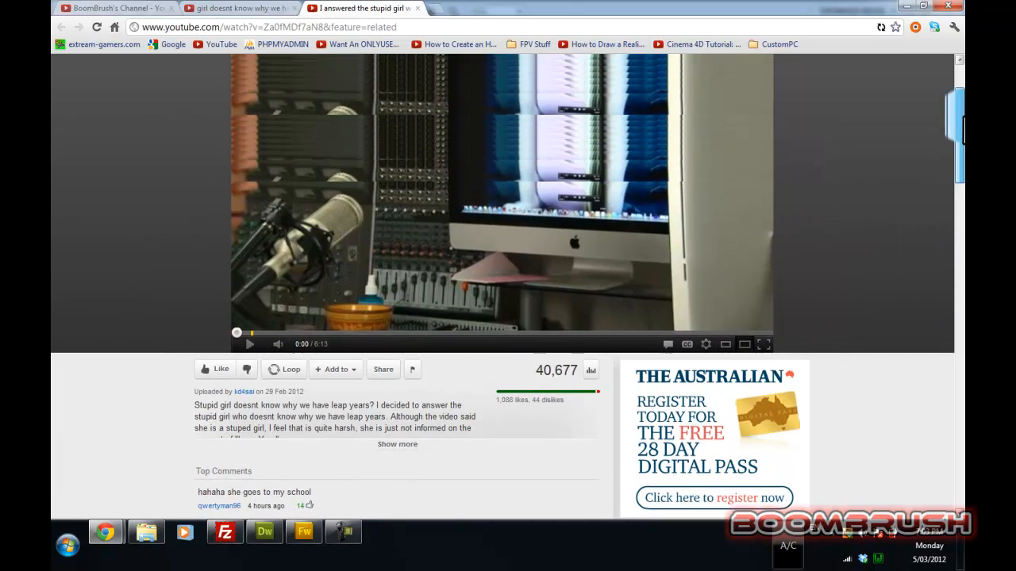
{"action": "scroll", "scroll_direction": "up", "scroll_amount": 3}
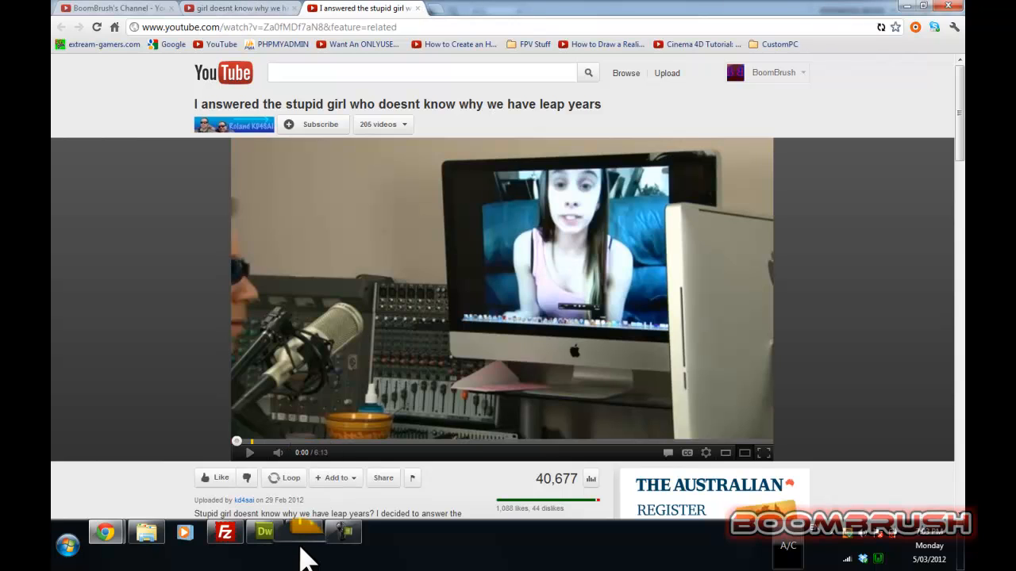
Bring the Sun–Earth orbit diagram to the front and select the Sun group.
{"action": "left_click", "coordinate": [305, 531]}
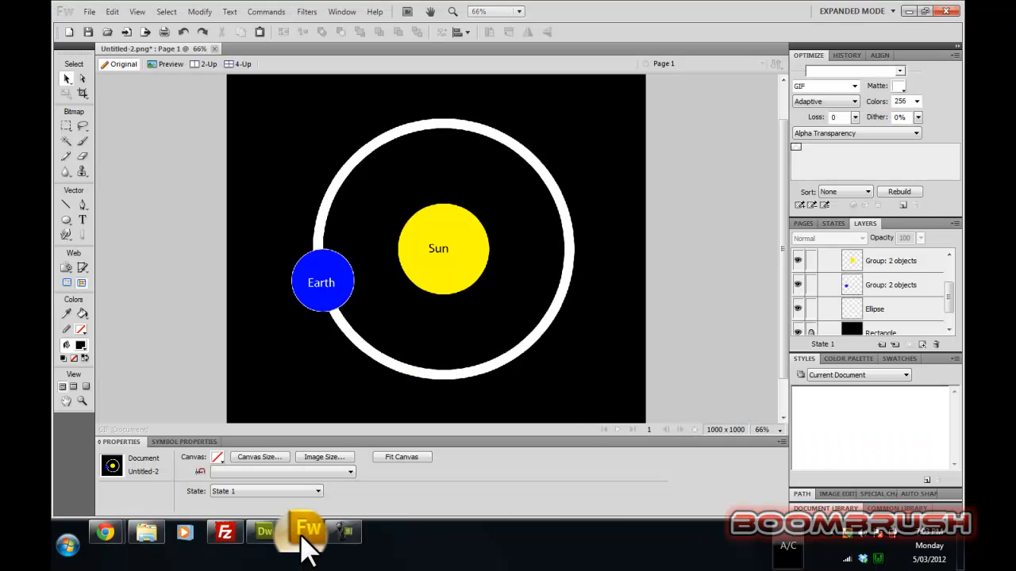
{"action": "left_click", "coordinate": [444, 248]}
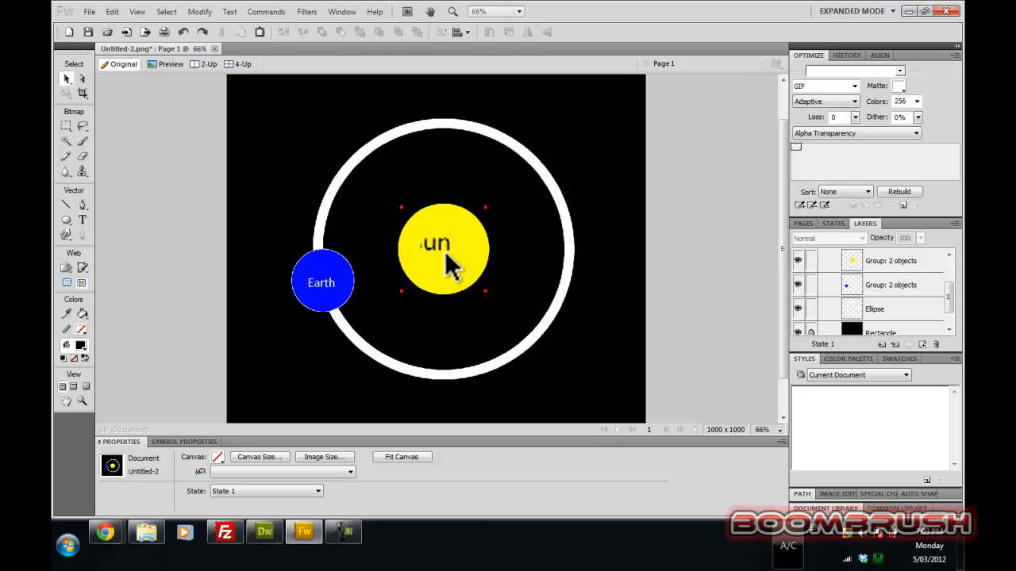
{"action": "left_click", "coordinate": [326, 230]}
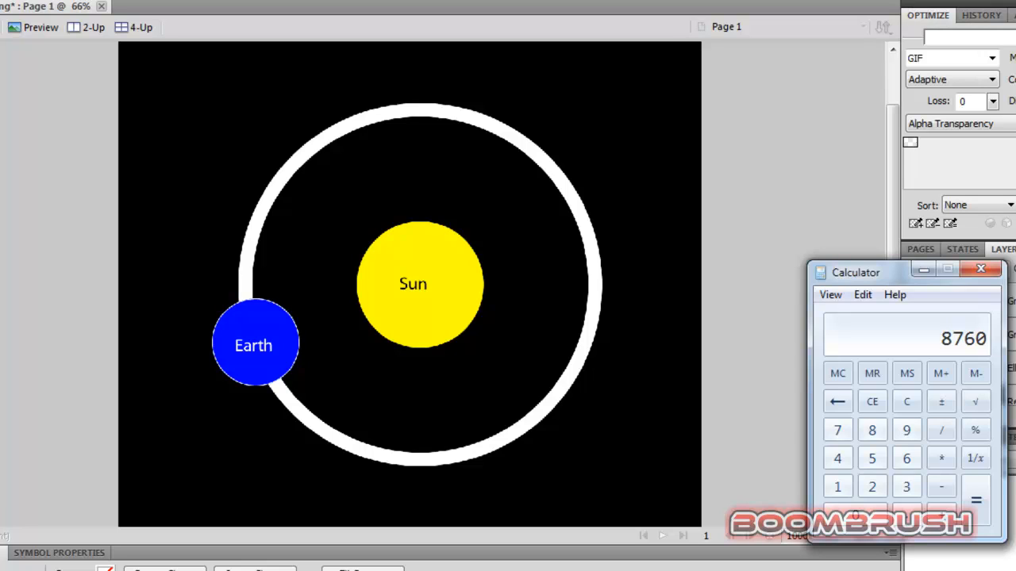
{"action": "mouse_move", "coordinate": [135, 299]}
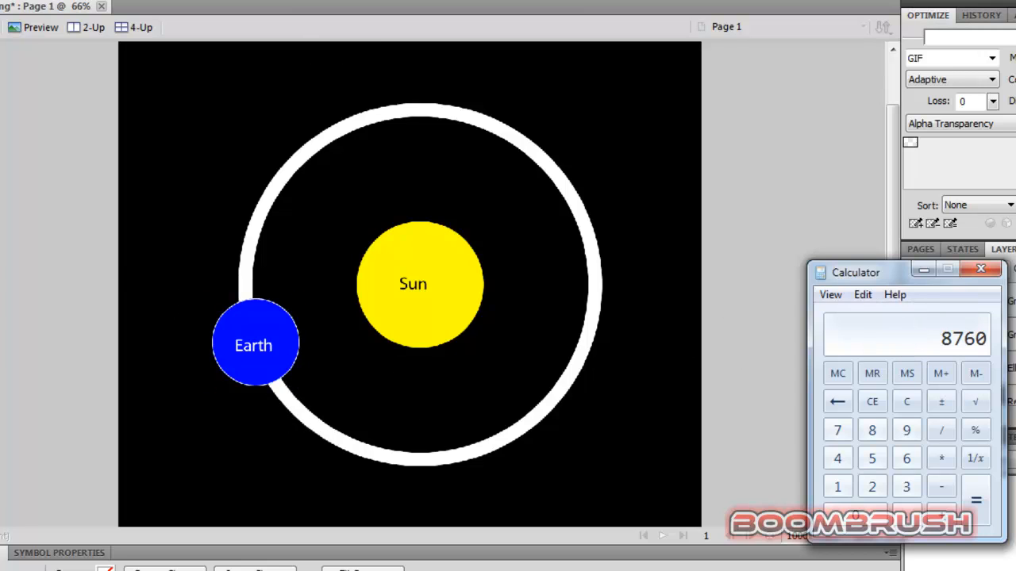
{"action": "mouse_move", "coordinate": [564, 341]}
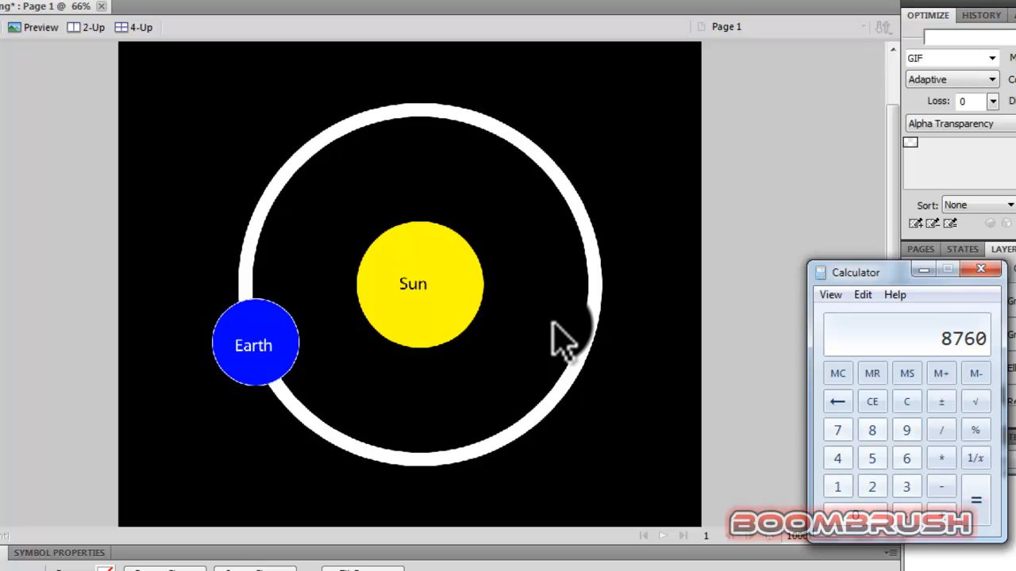
{"action": "mouse_move", "coordinate": [758, 309]}
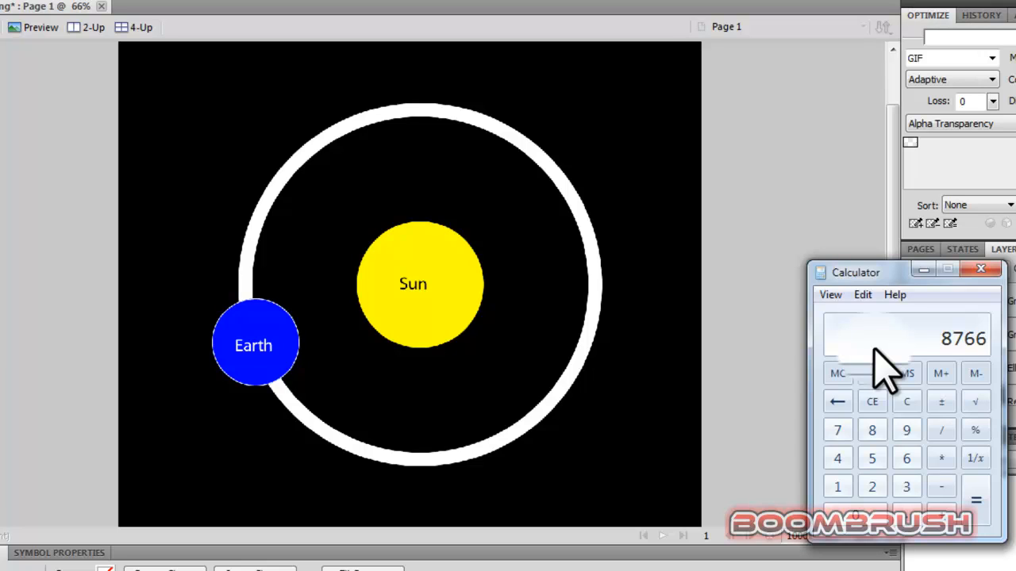
{"action": "mouse_move", "coordinate": [770, 108]}
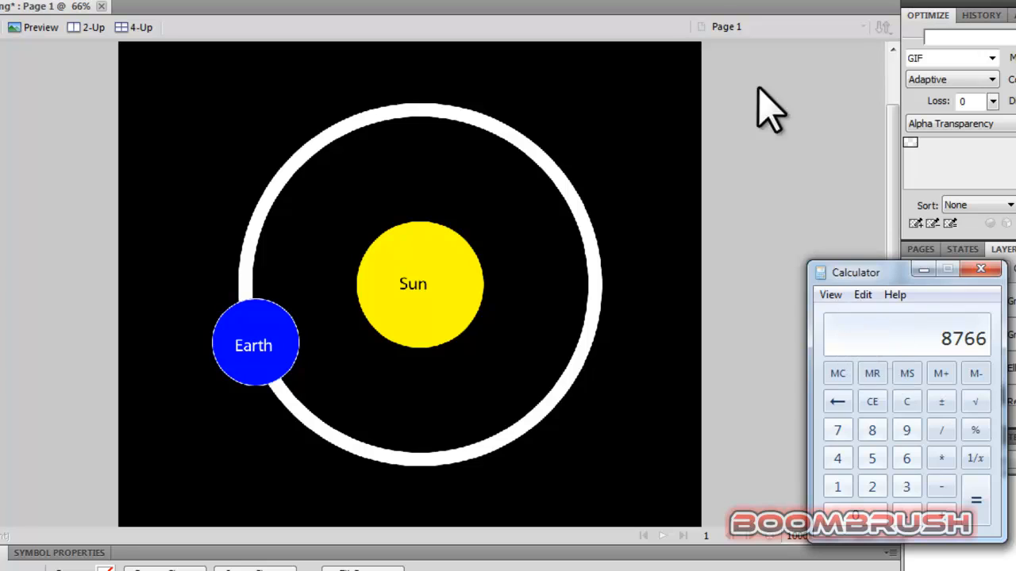
Return to the Fireworks diagram after reaching 8766 hours in Calculator.
{"action": "left_click", "coordinate": [254, 346]}
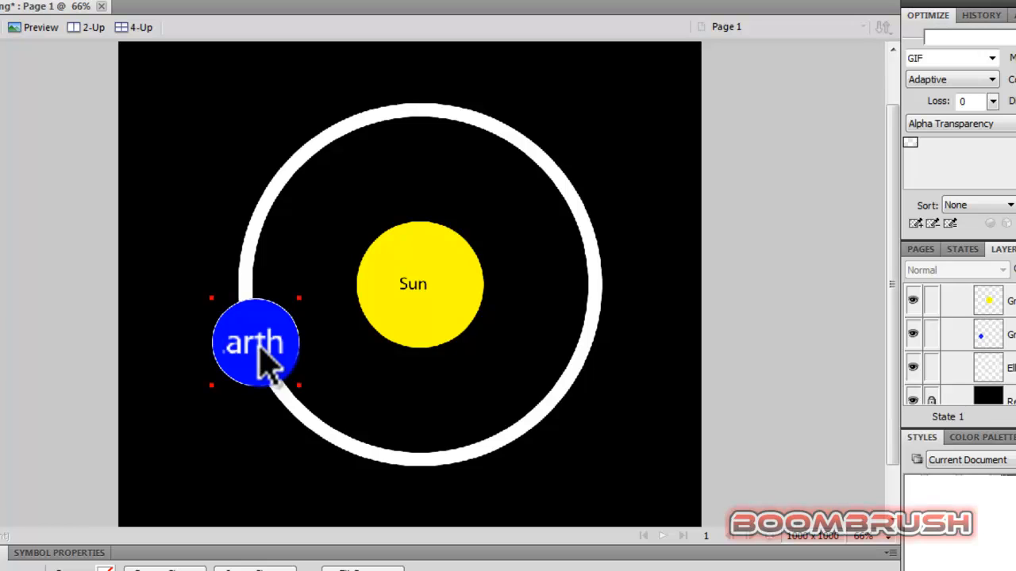
Drag Earth to the orbit's top, beside the Sun, then back to the lower left.
{"action": "left_click_drag", "start_coordinate": [255, 342], "coordinate": [446, 176]}
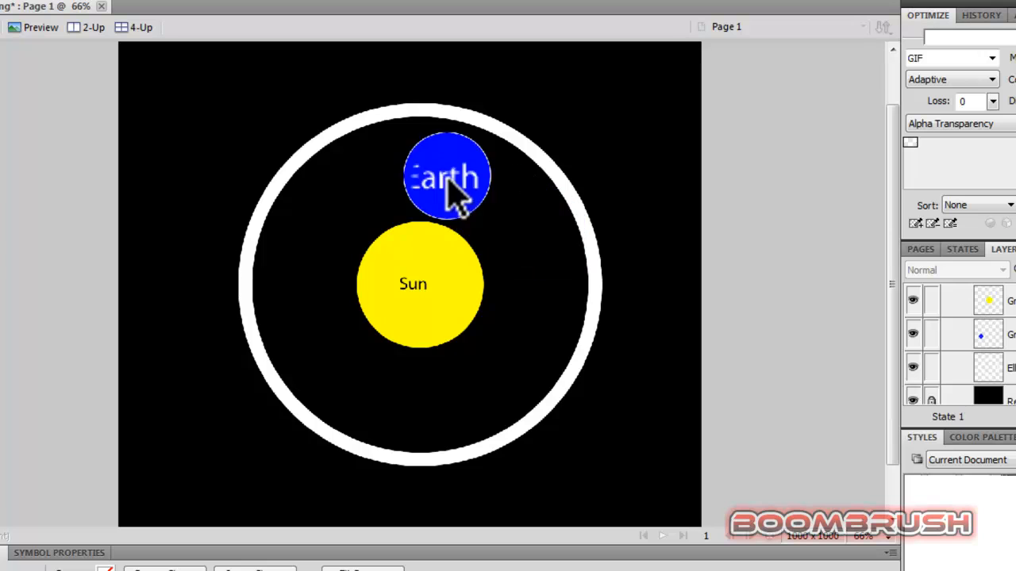
{"action": "left_click_drag", "start_coordinate": [447, 176], "coordinate": [342, 325]}
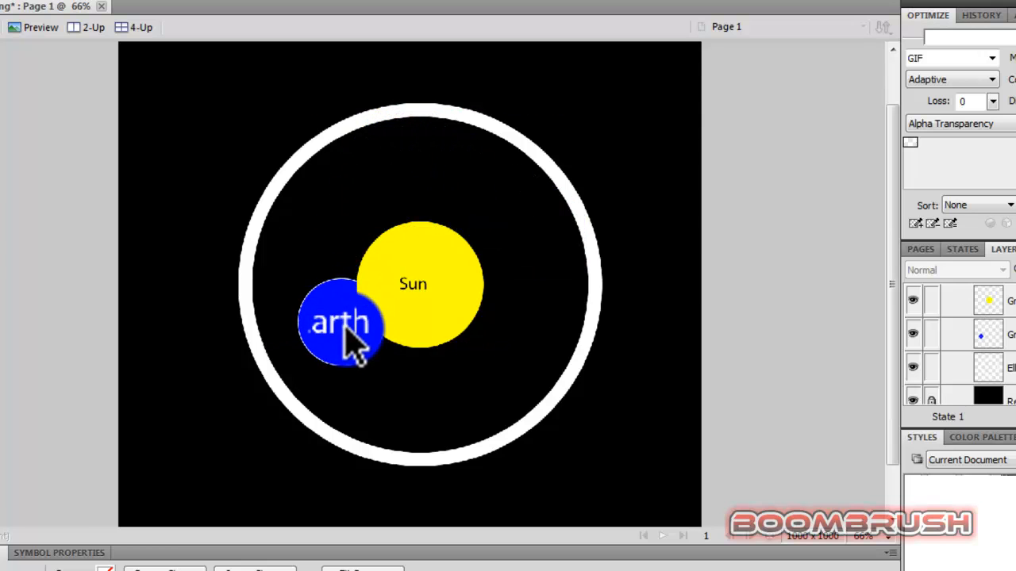
{"action": "left_click_drag", "start_coordinate": [341, 320], "coordinate": [267, 389]}
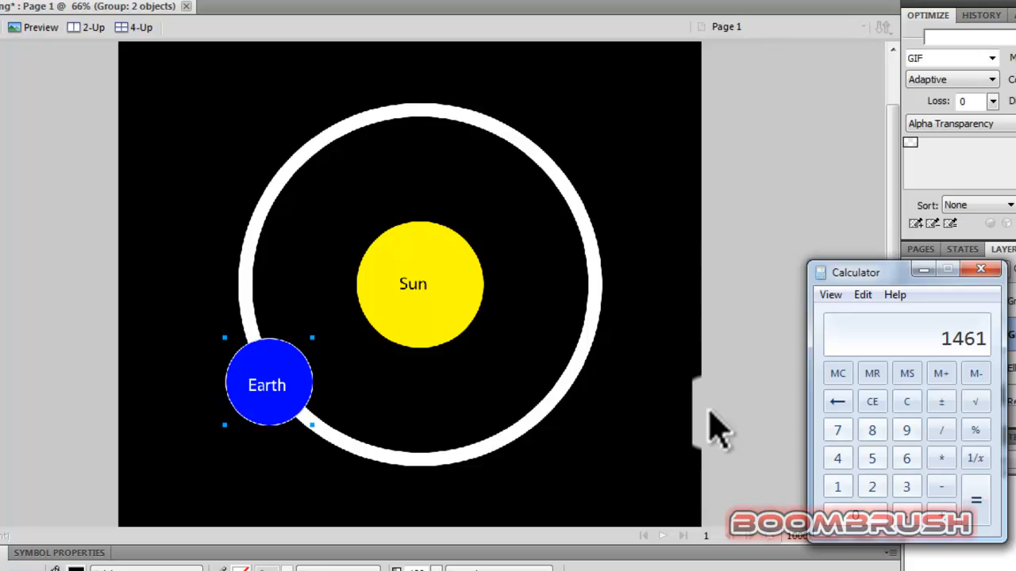
Clear the 1461 result in Calculator back to 0.
{"action": "left_click", "coordinate": [906, 400]}
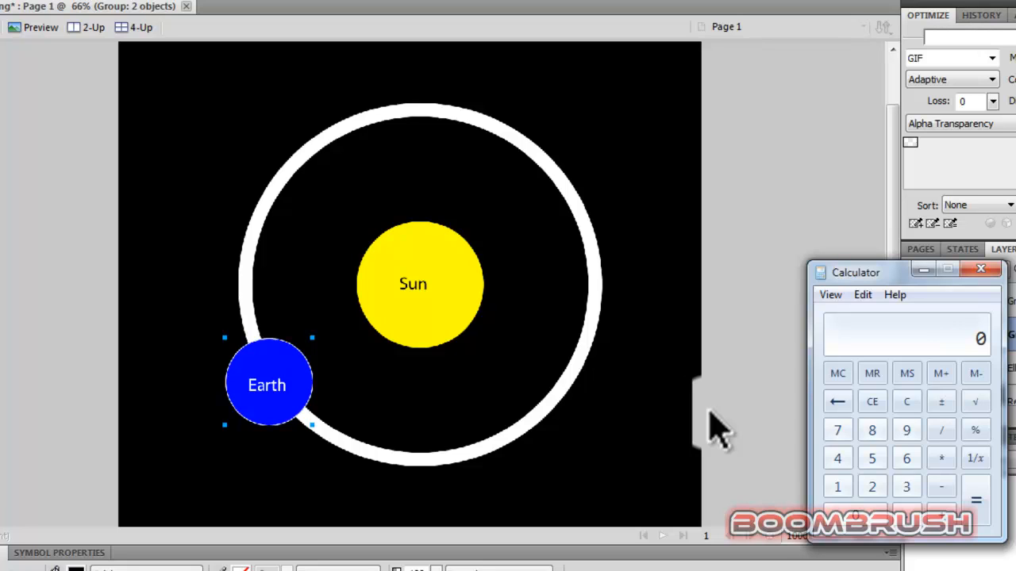